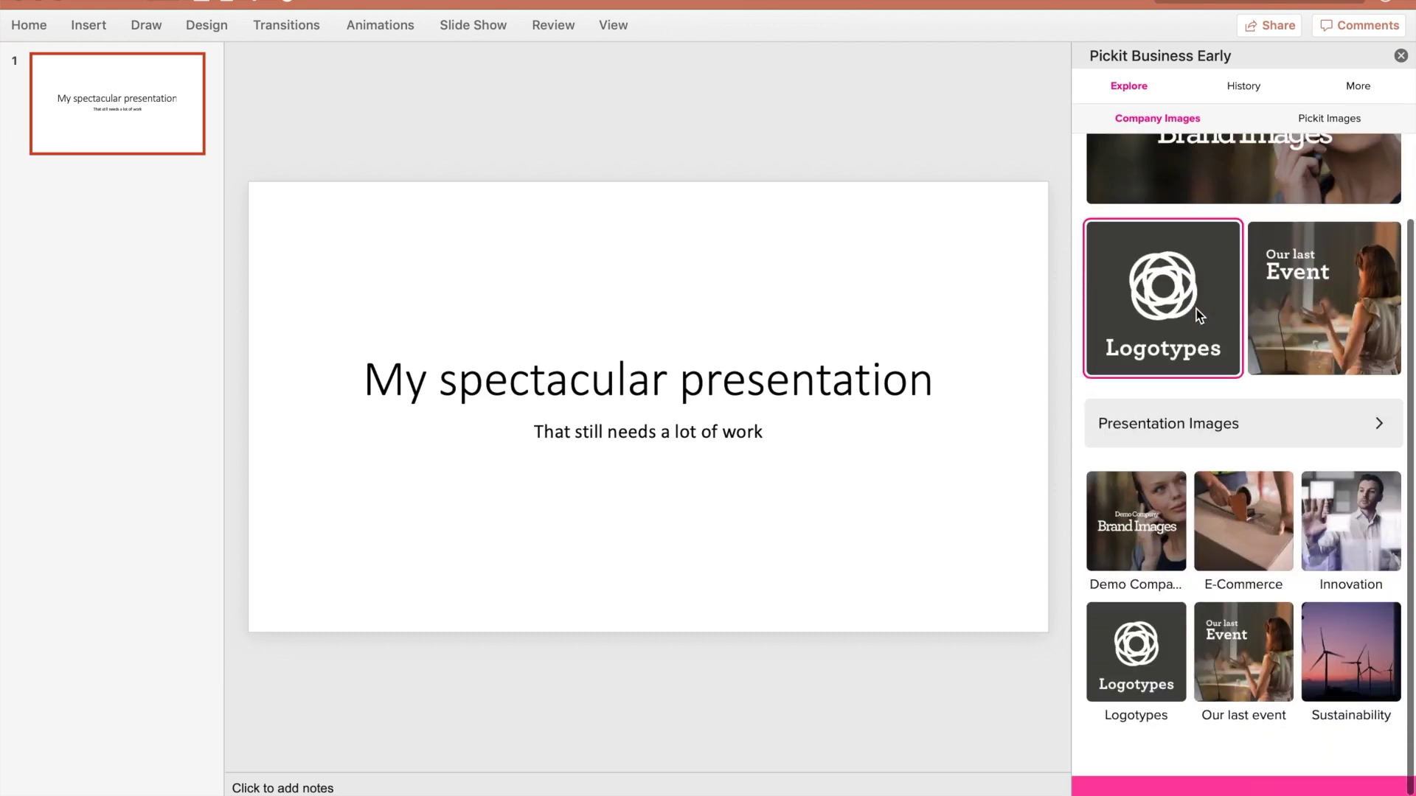
- Browse a Company Images collection in Pickit and pick the smiling-woman photo for the title slide
click(1162, 298)
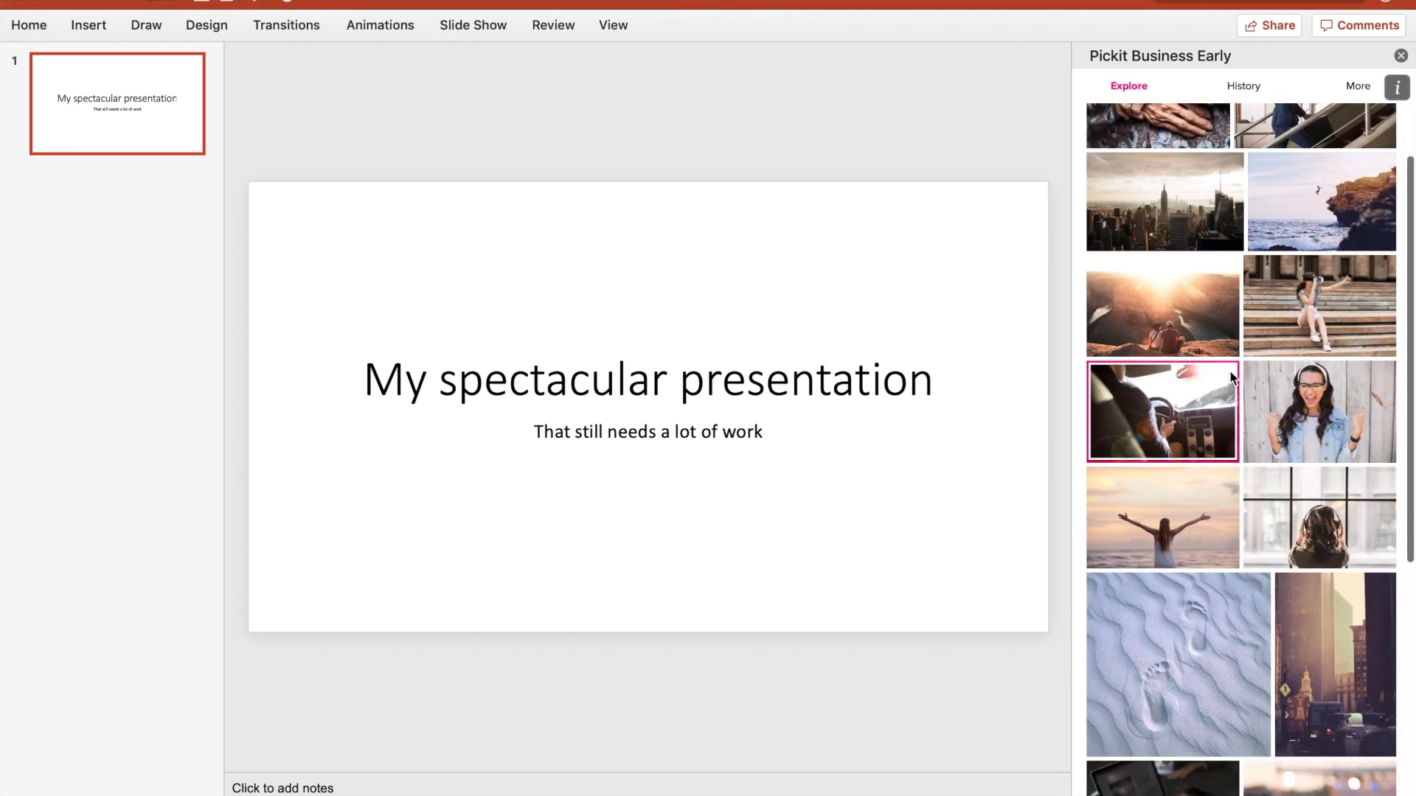
click(1317, 412)
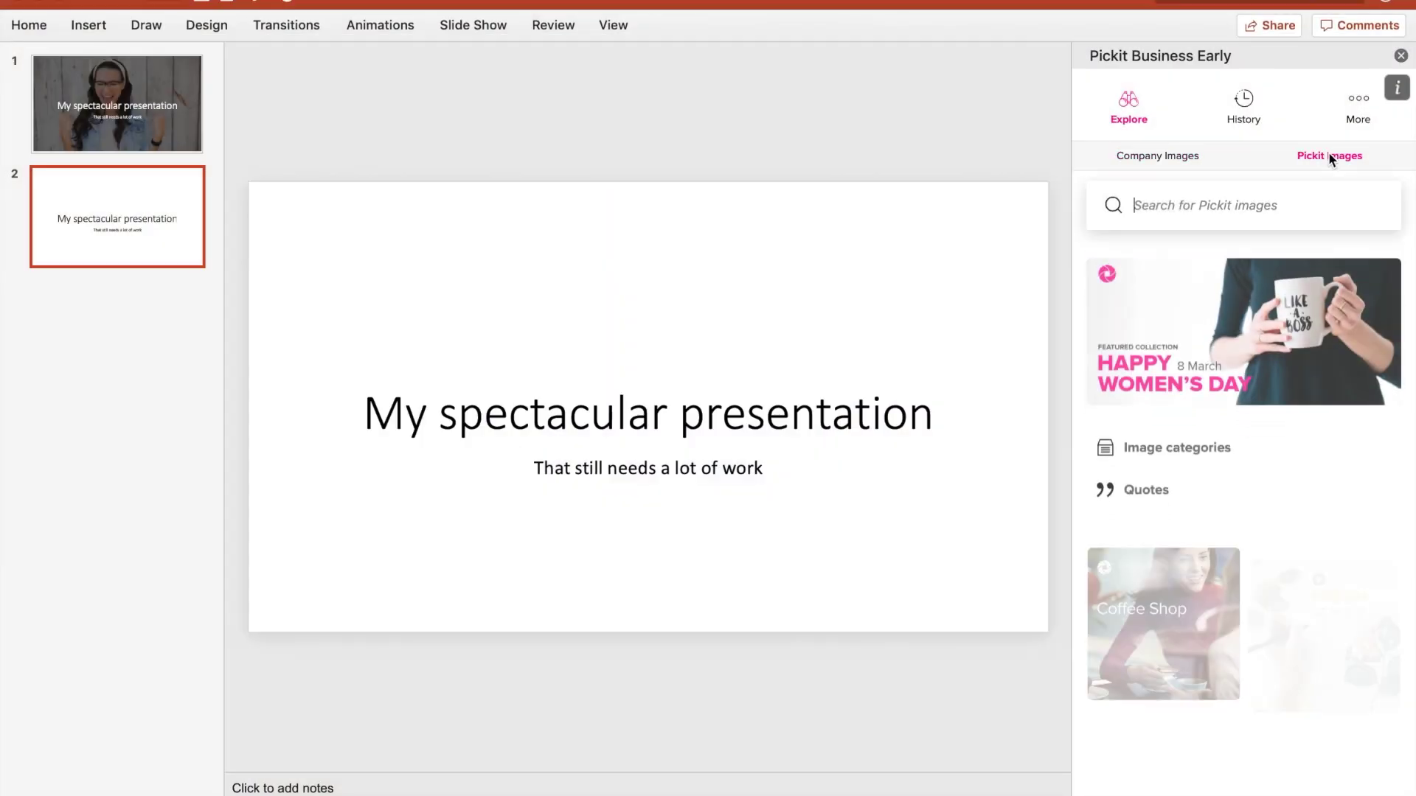
scroll(down, 3)
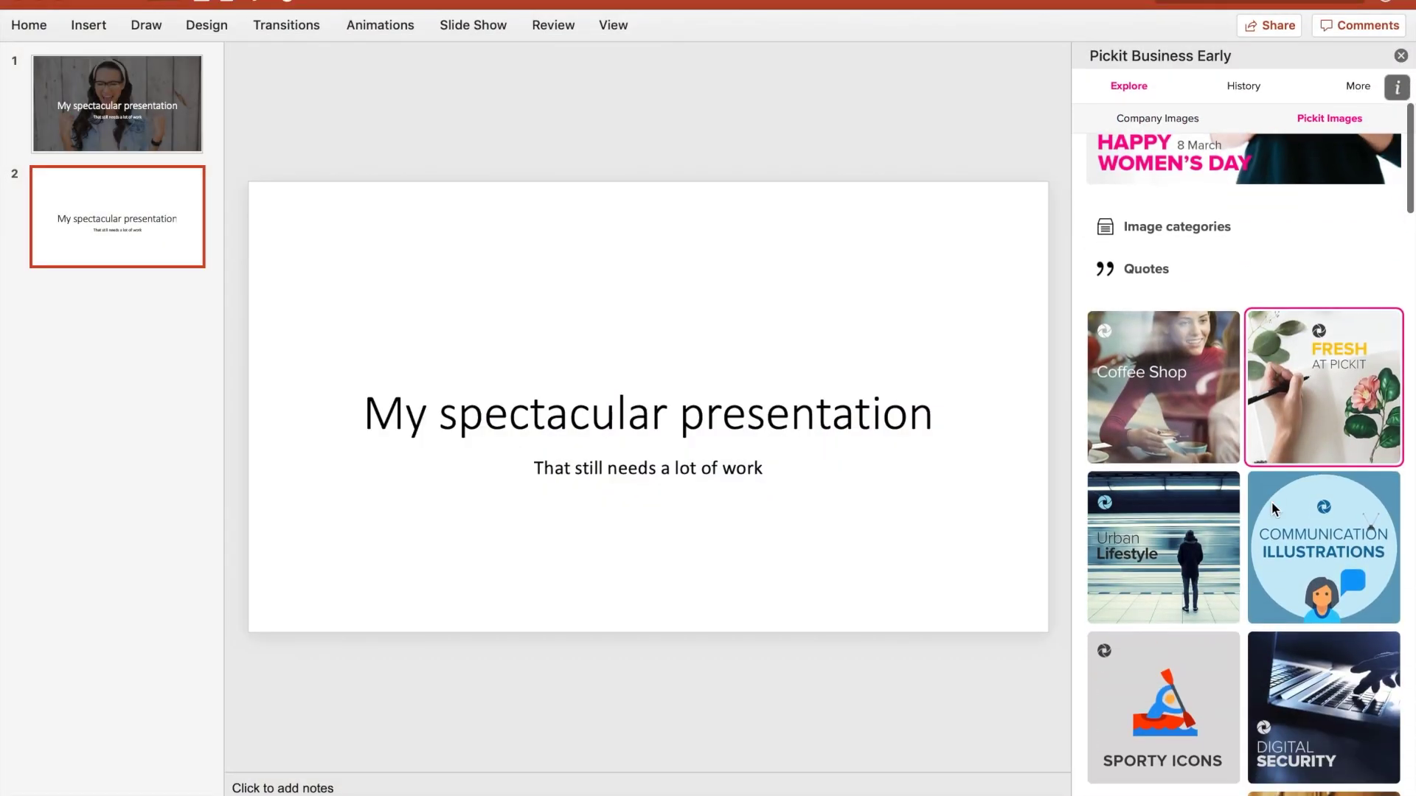
scroll(down, 3)
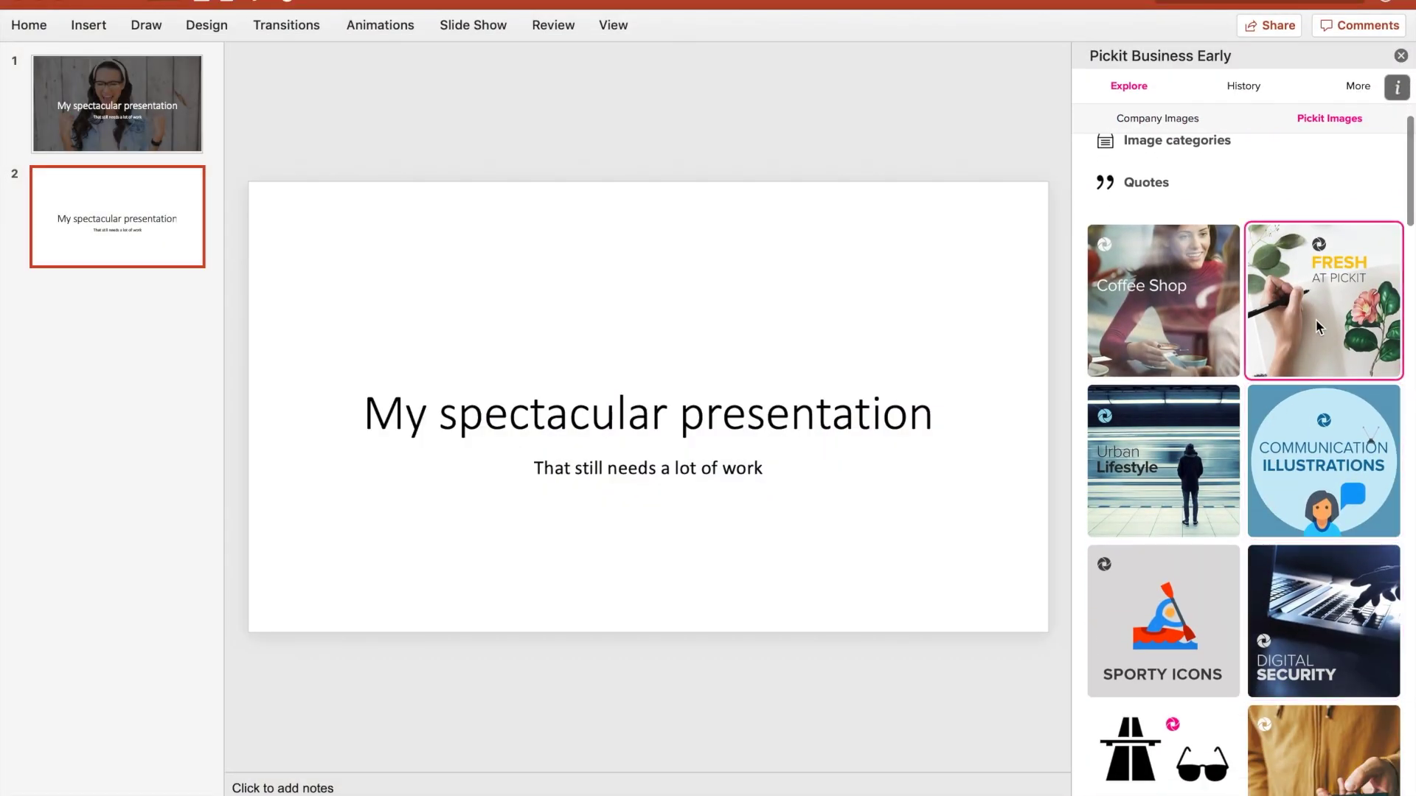
scroll(down, 3)
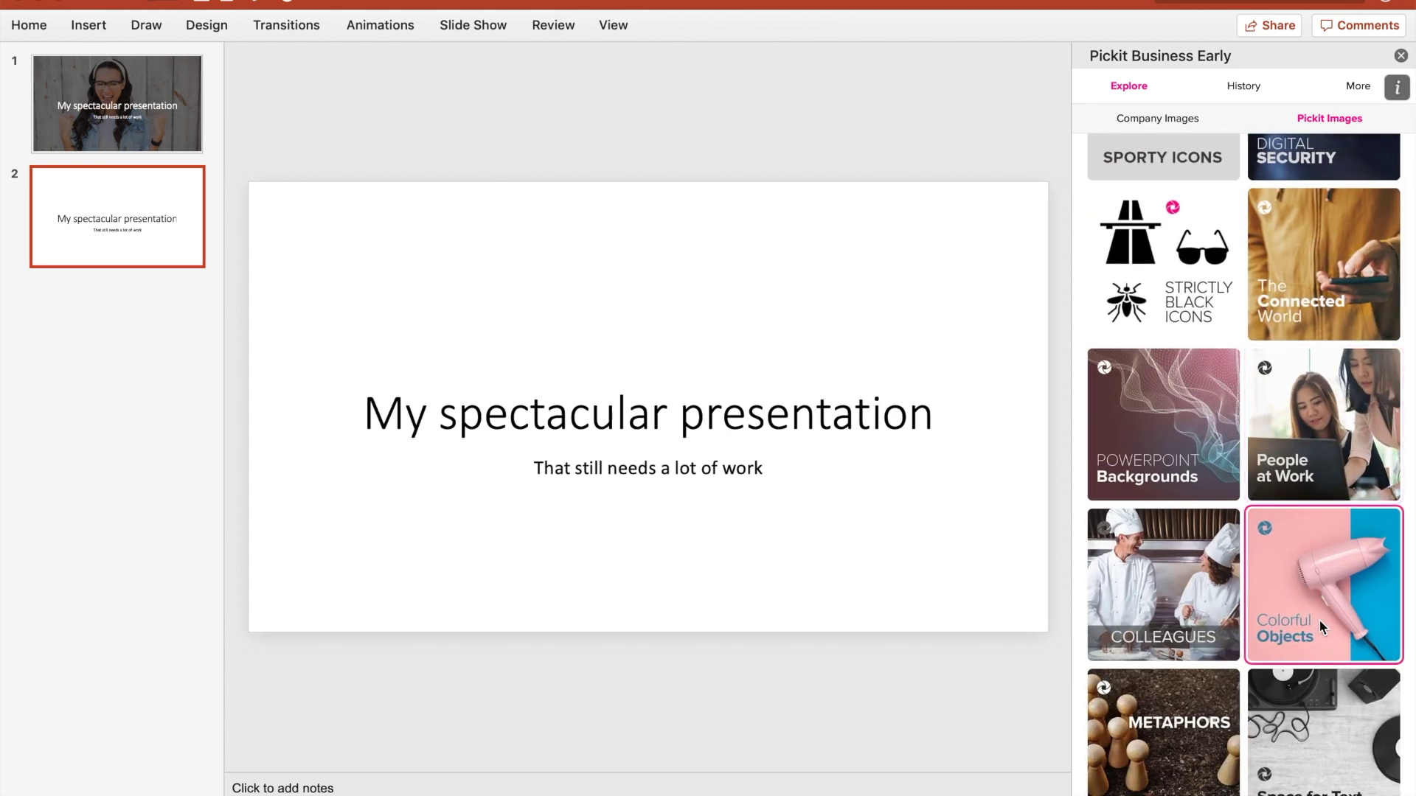